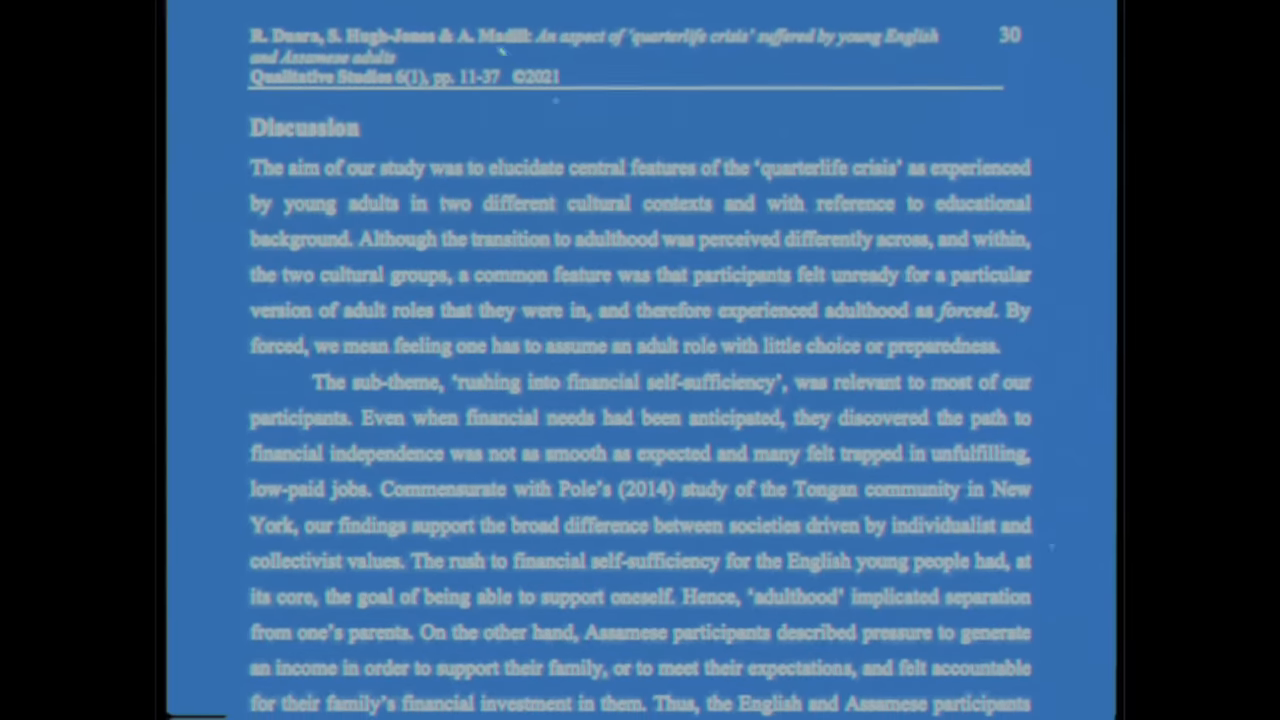
# - Scroll down through the study's Discussion section on the quarterlife crisis
pyautogui.scroll(-3)
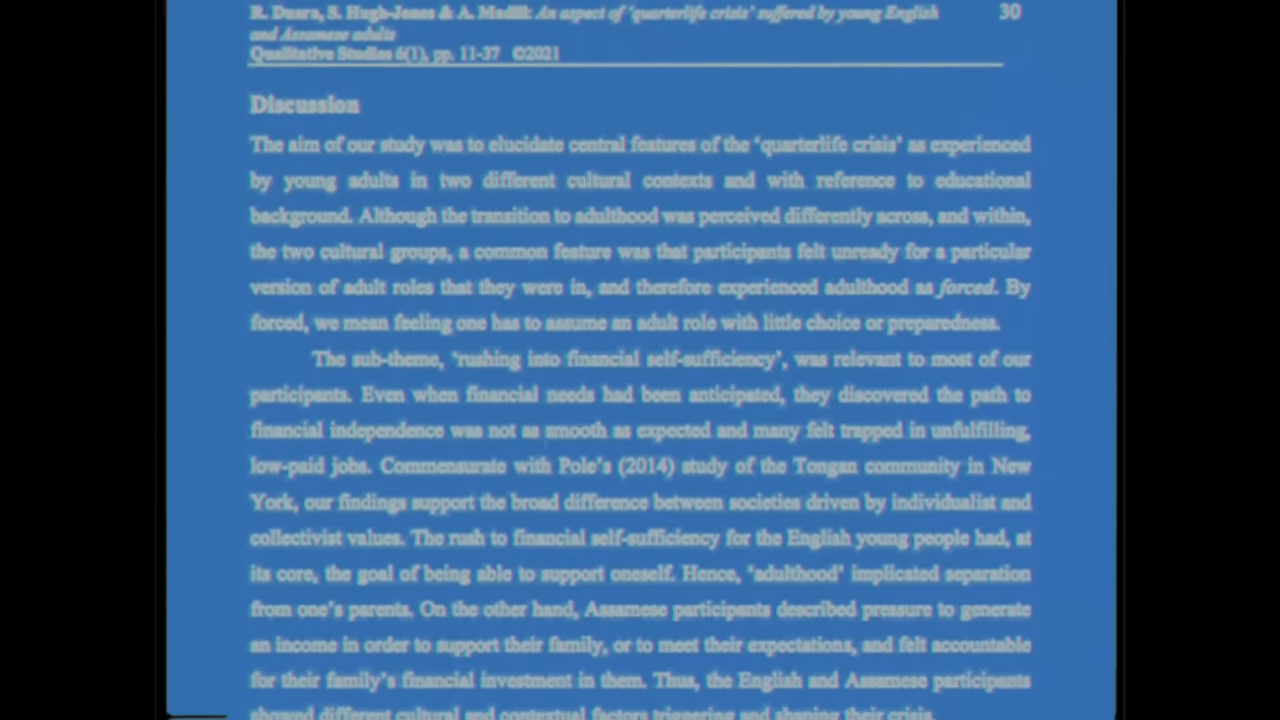
pyautogui.scroll(-3)
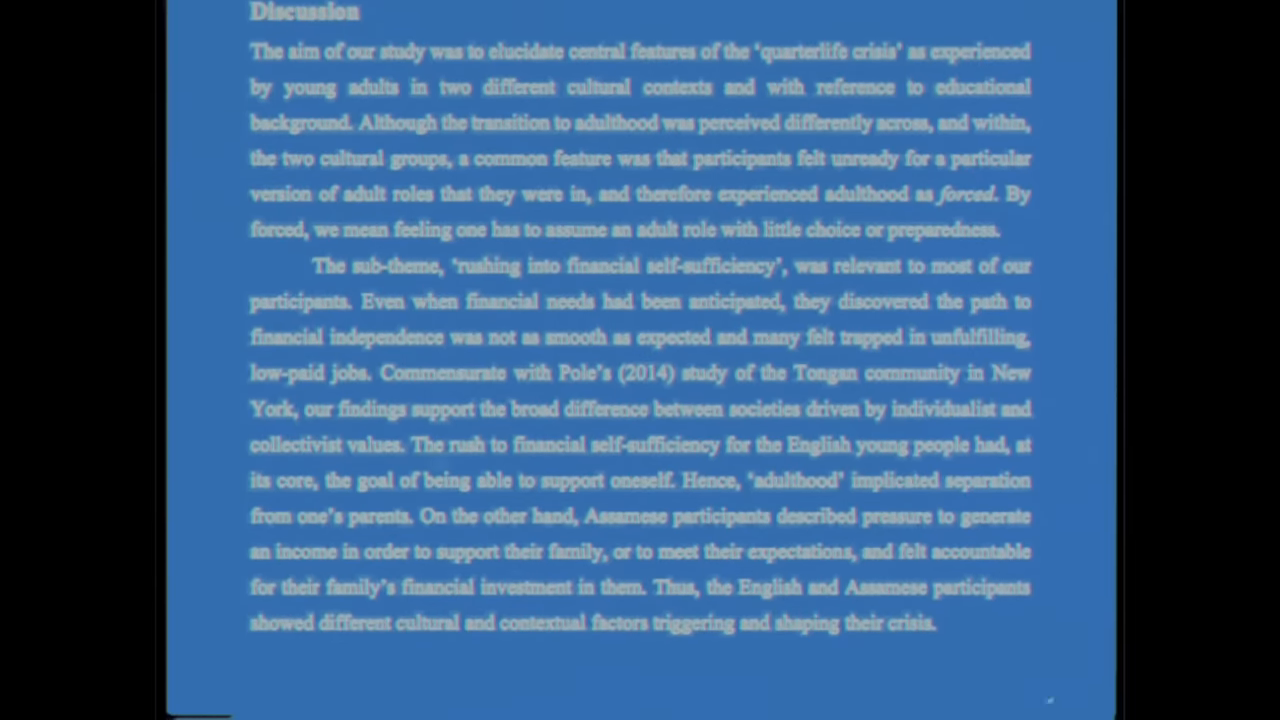
pyautogui.scroll(-3)
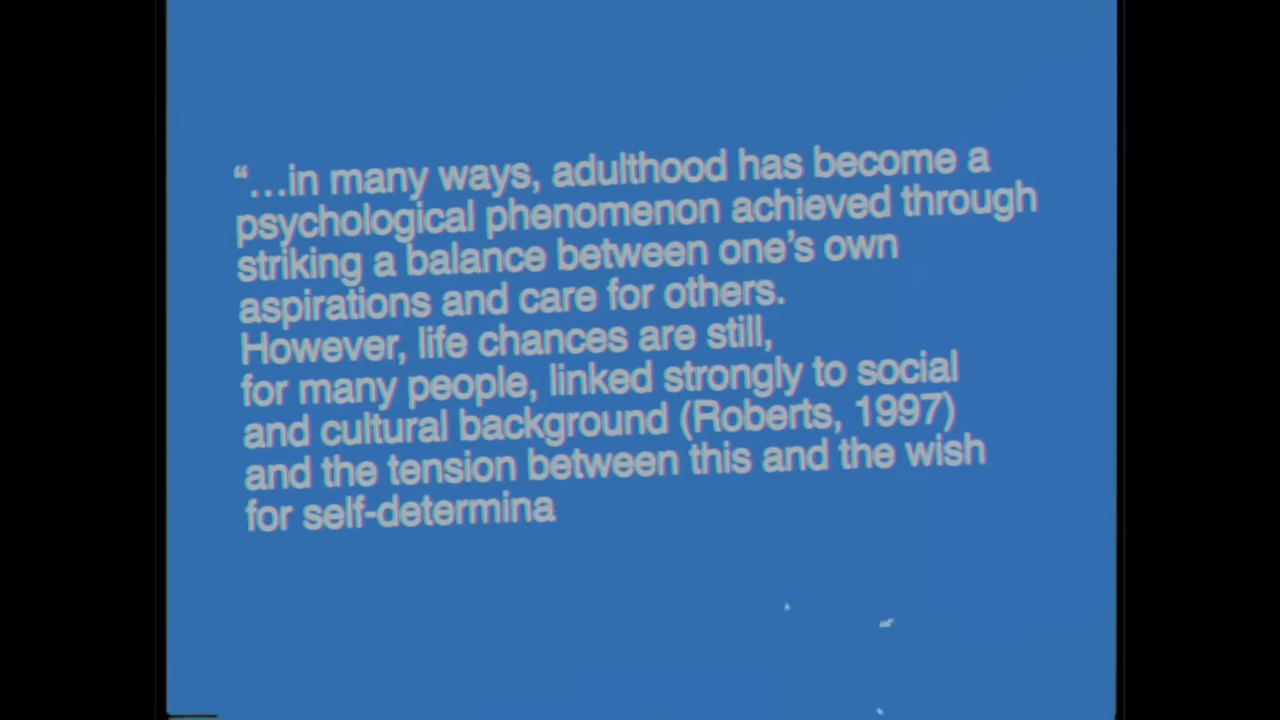
# - Finish the quote: "...can create a feeling of crisis finding one's place in the world." (31)
pyautogui.write('tion can create a feeling of crisis fin')
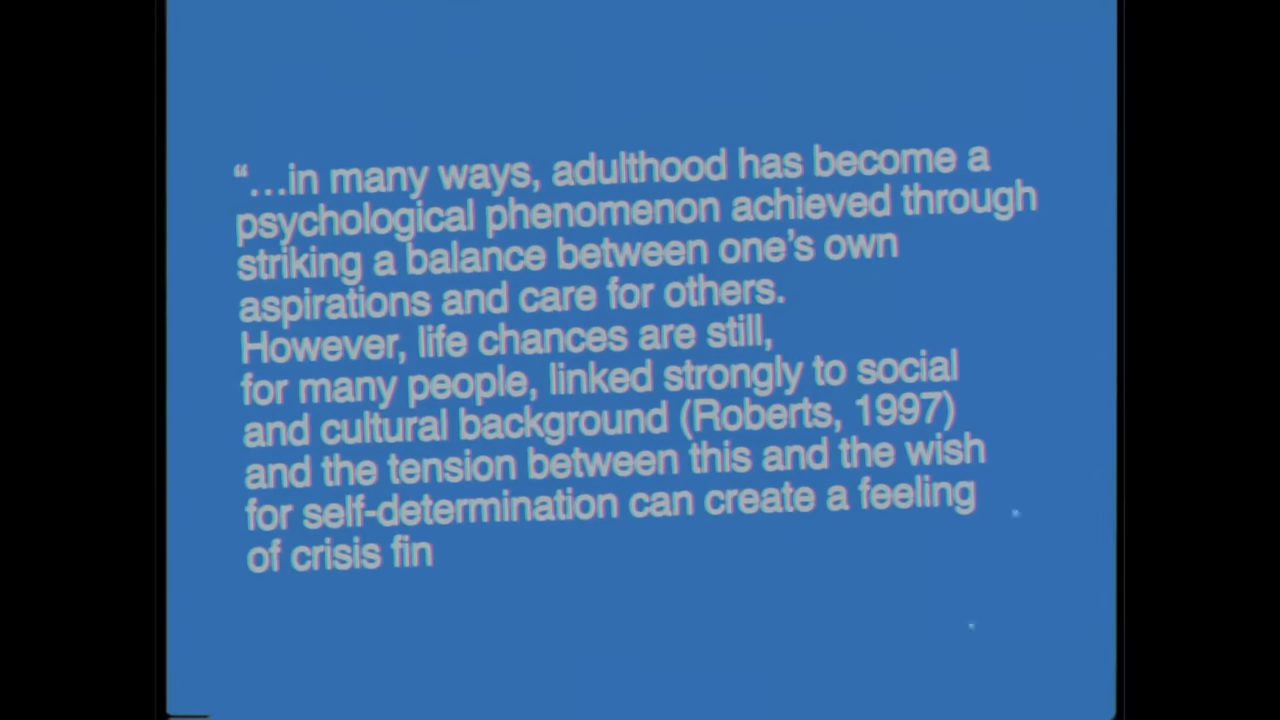
pyautogui.write('ding one\'s place in the world." (31)')
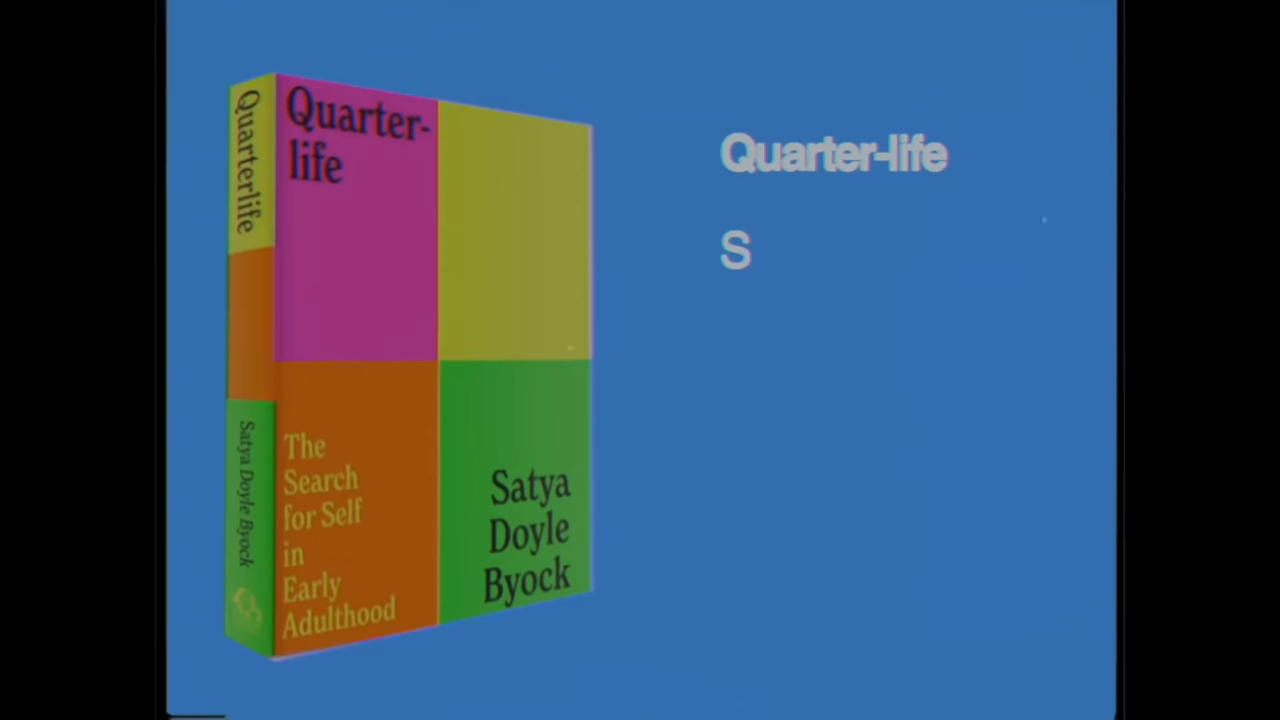
# - Credit the Quarter-life book to its author, Satya Doyle Byock
pyautogui.write('atya Doyle Byo')
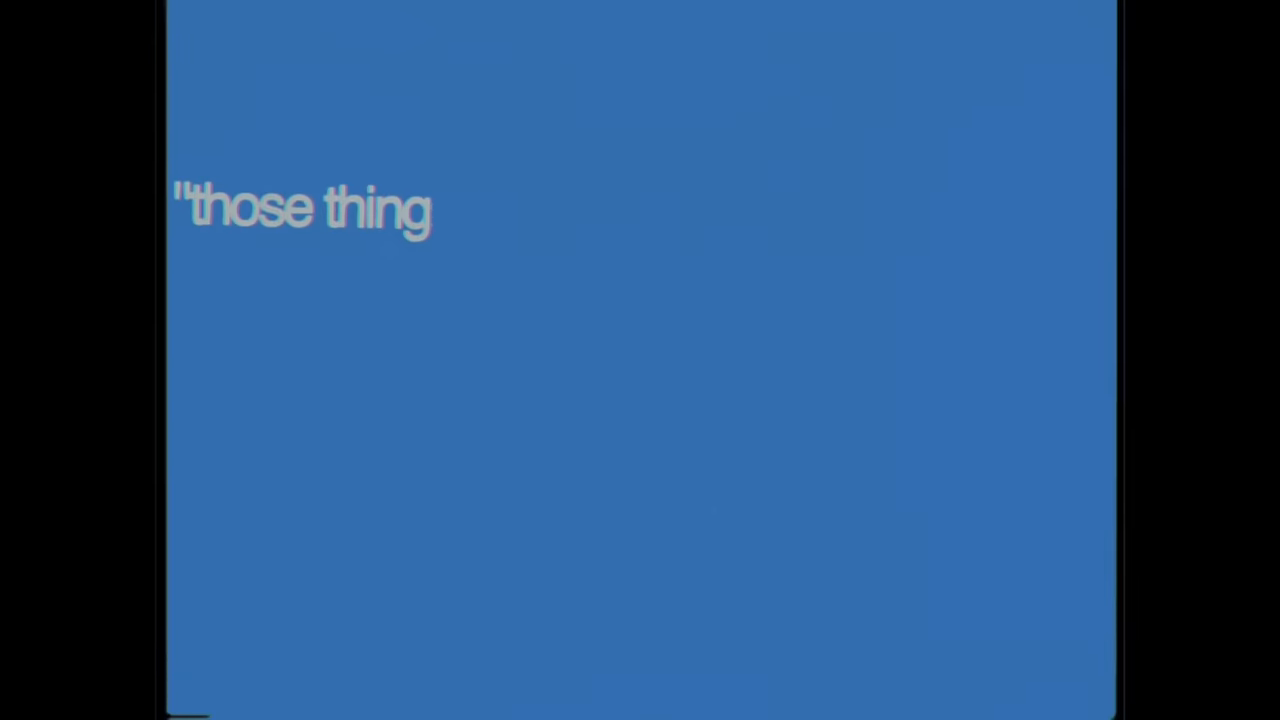
# - Type the quote about things we know about ourselves but forgot, the dreams we lost sight of
pyautogui.write('s we know about ourselves but fo')
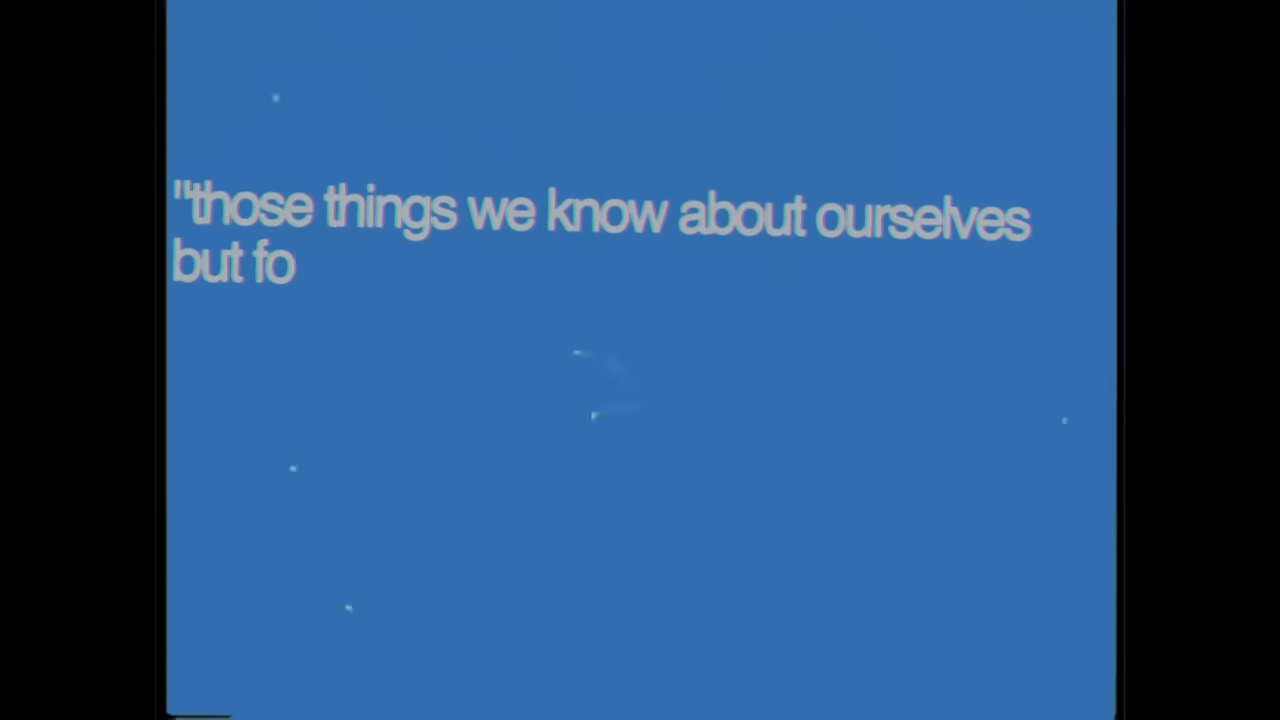
pyautogui.write('rgot somehow. these are the dre')
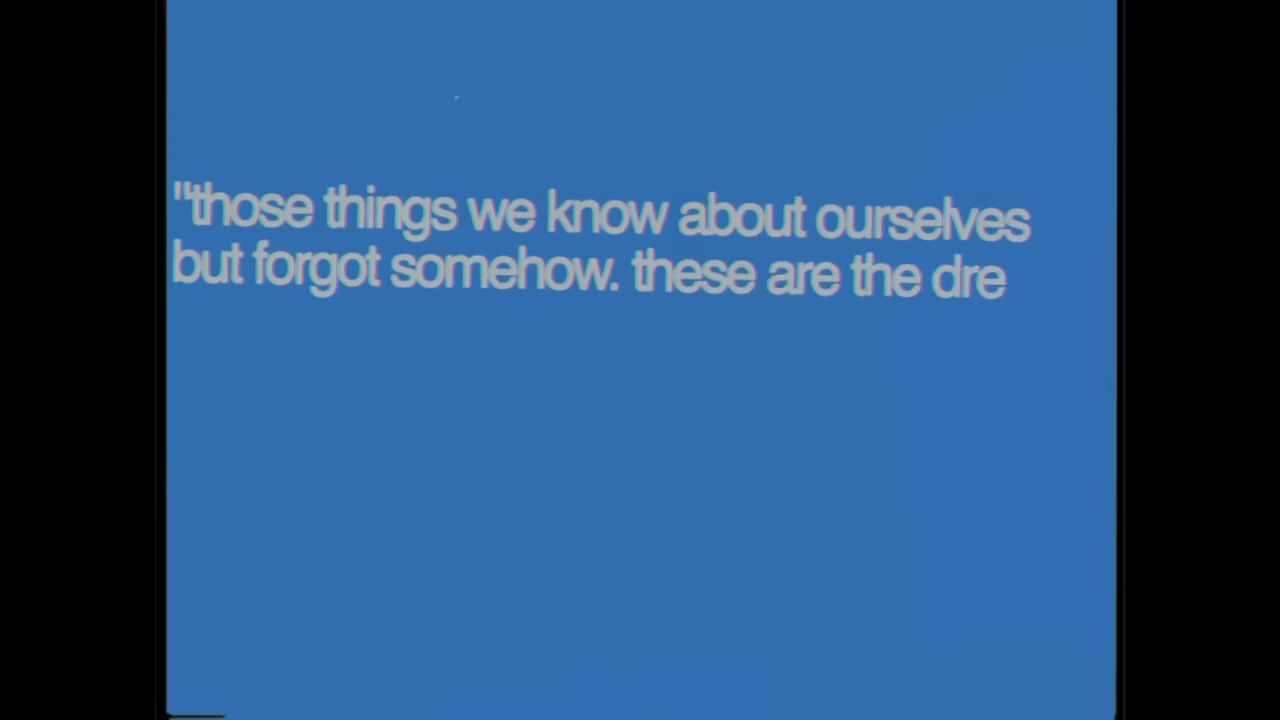
pyautogui.write('ams we have lost sight of or the')
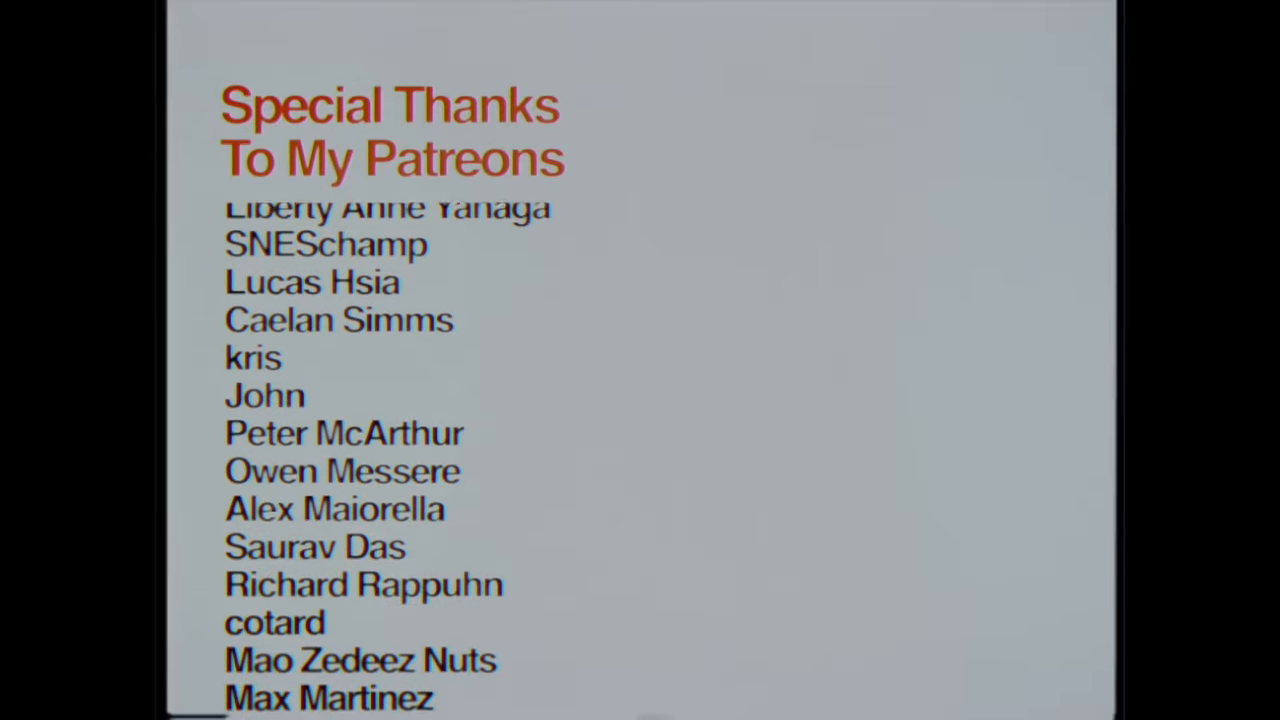
# - Scroll down through the Special Thanks To My Patreons supporter list
pyautogui.scroll(-3)
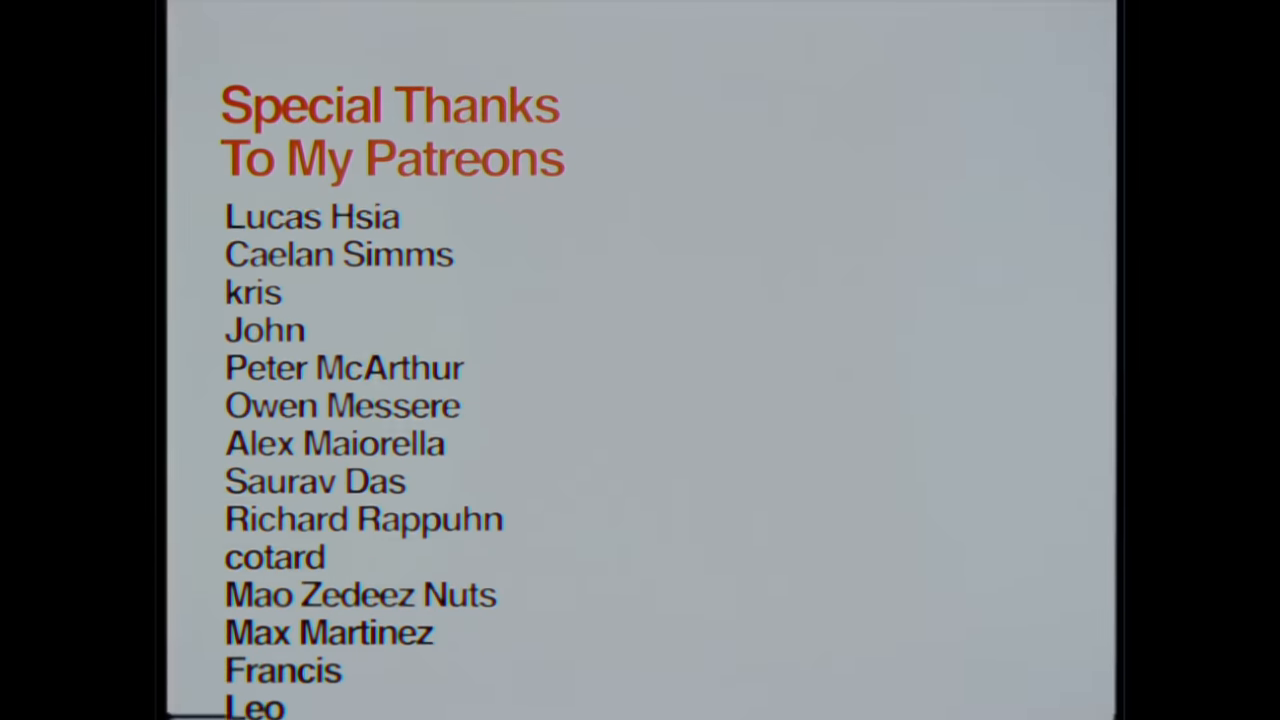
pyautogui.scroll(-3)
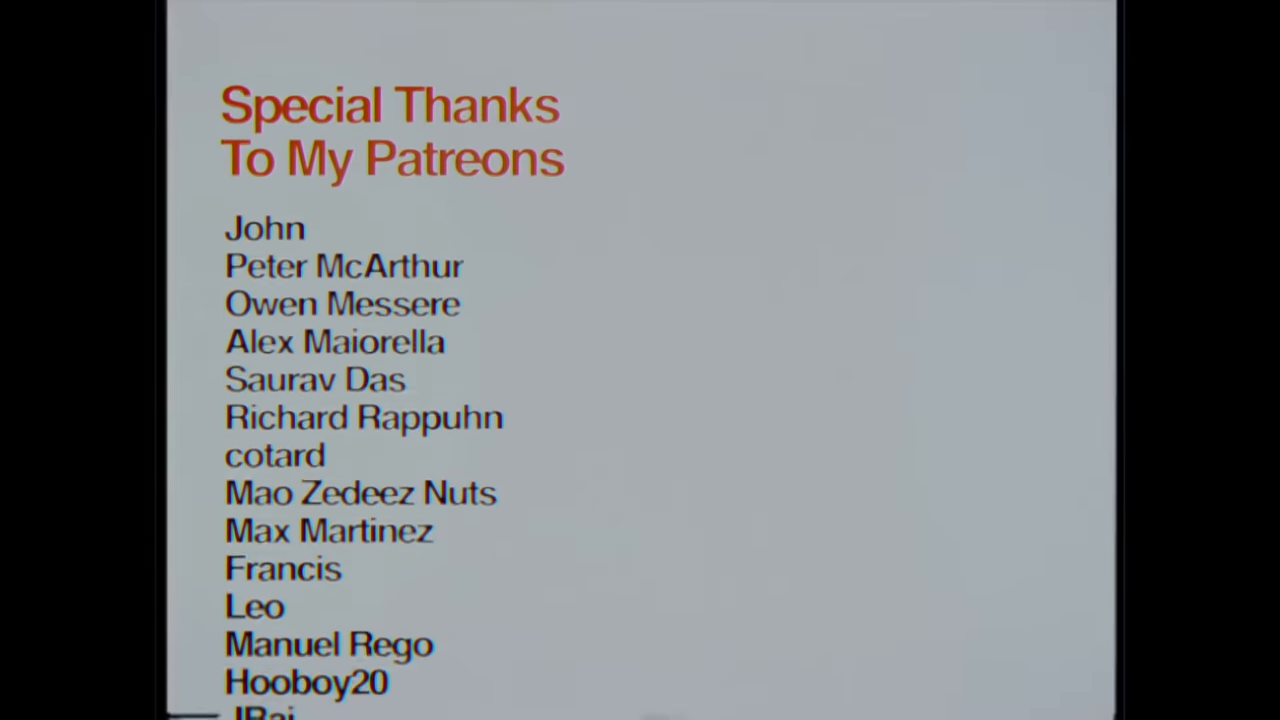
pyautogui.scroll(-3)
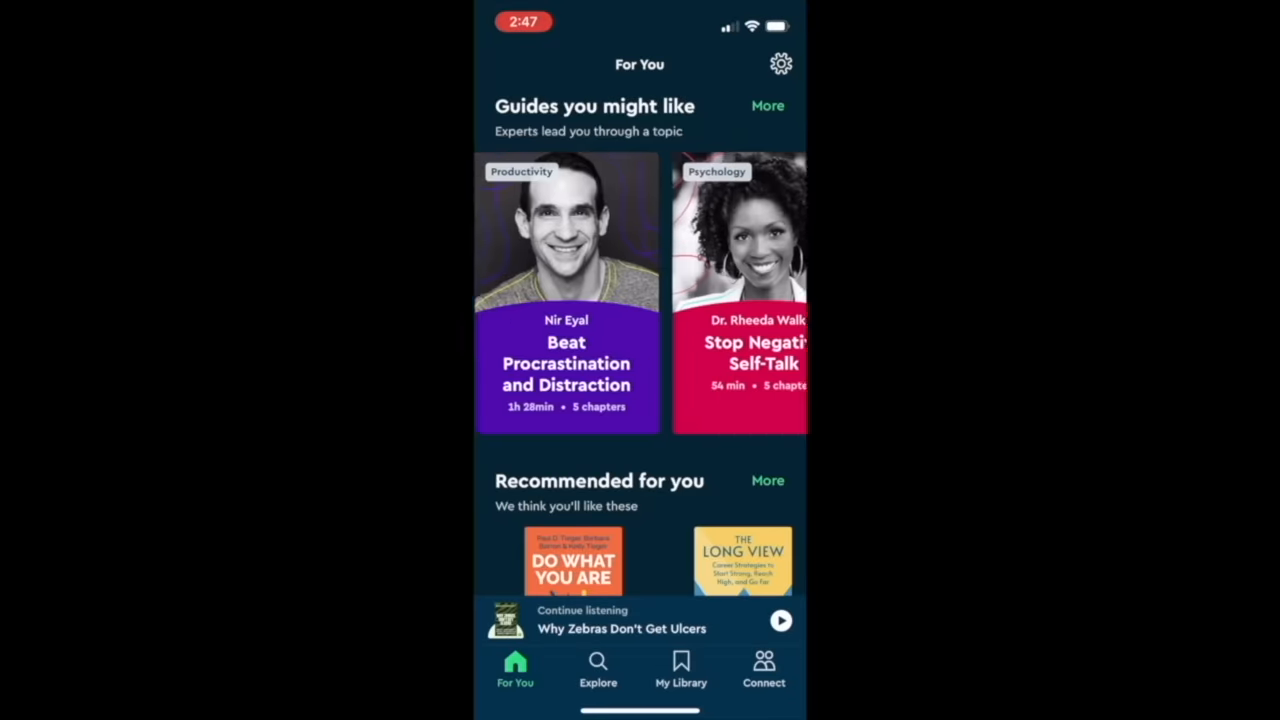
# - Swipe through the Guides row and browse the recommended books on the For You screen
pyautogui.hscroll(-3)
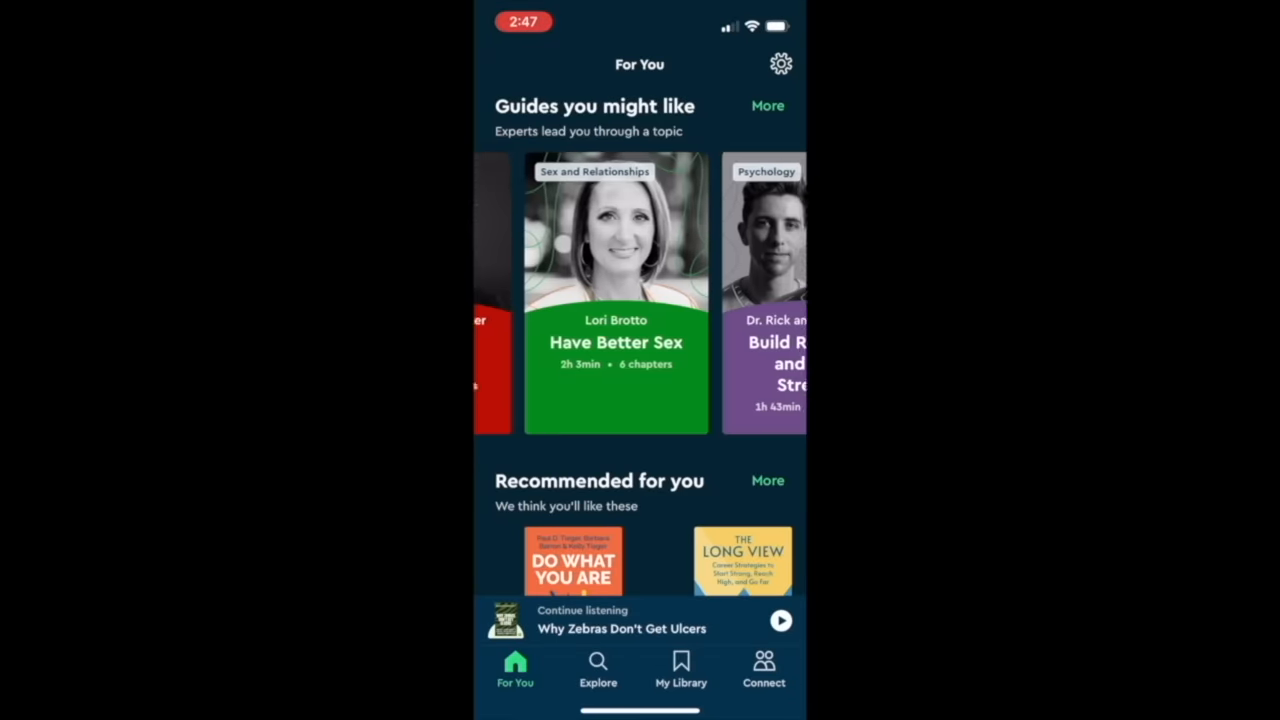
pyautogui.scroll(-3)
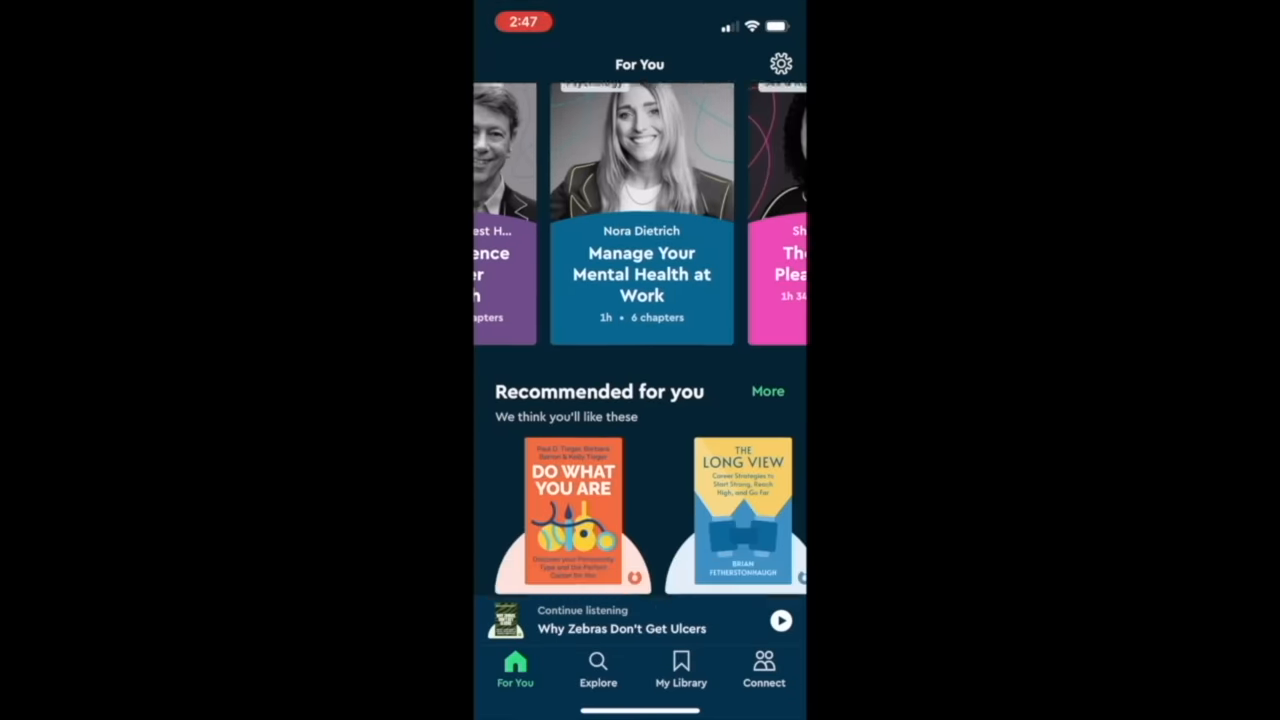
pyautogui.scroll(-3)
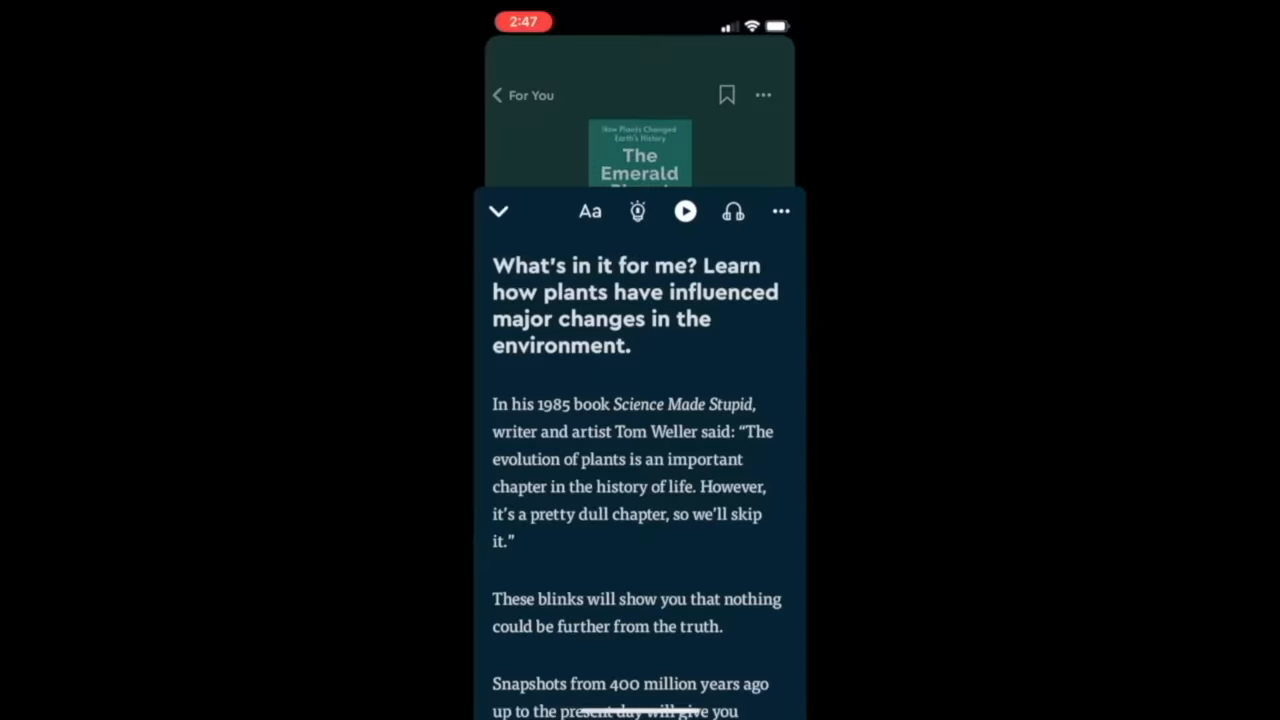
pyautogui.scroll(-3)
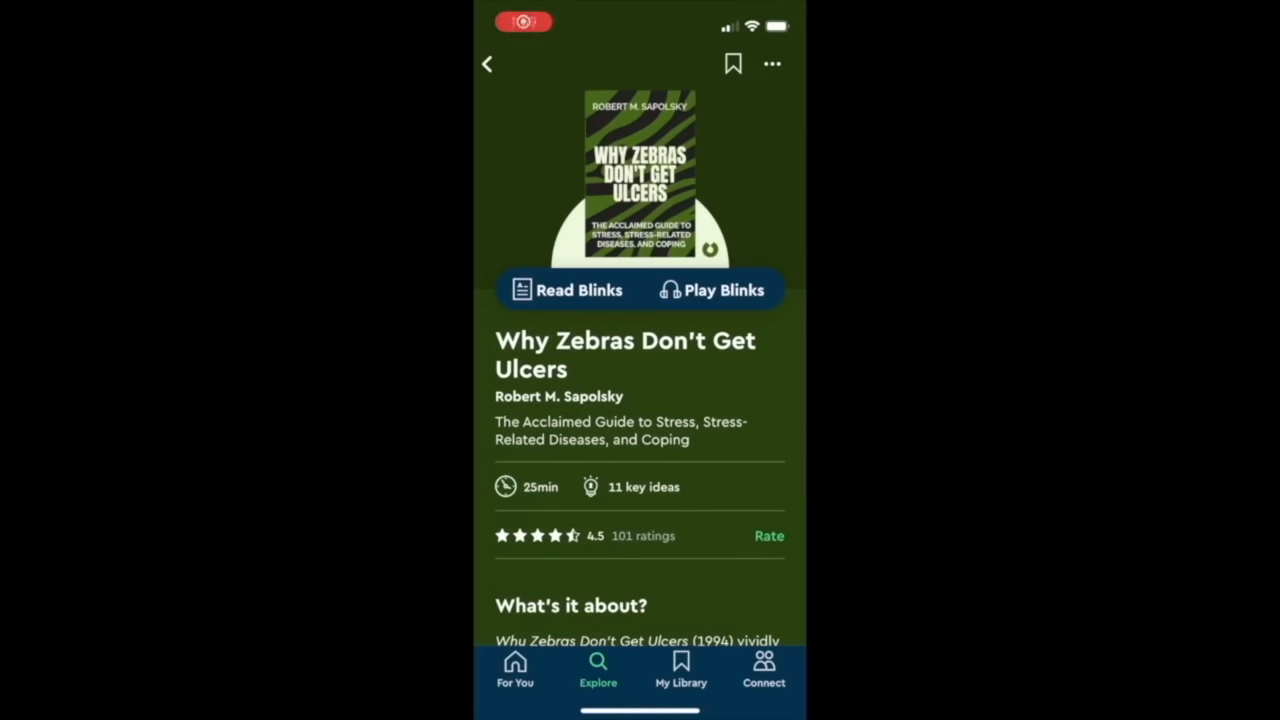
pyautogui.scroll(-3)
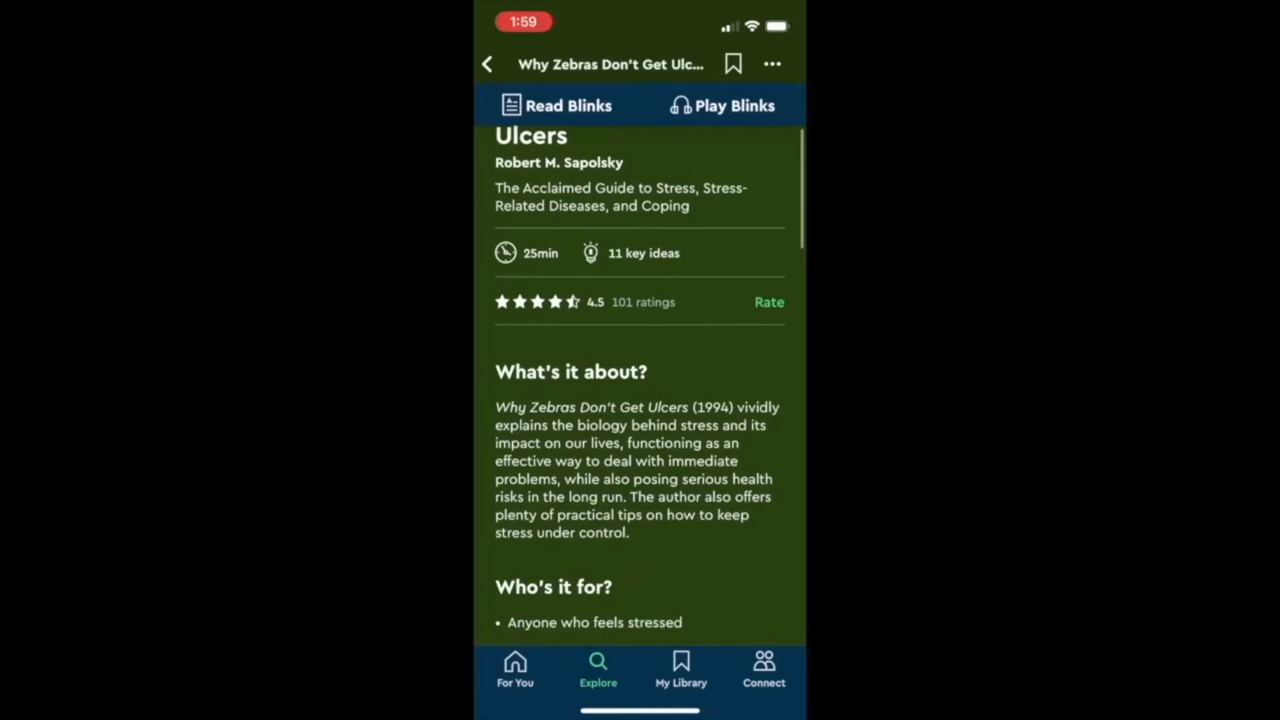
# - Look over The Defining Decade's details and description, continuing to the Spaces intro
pyautogui.click(488, 63)
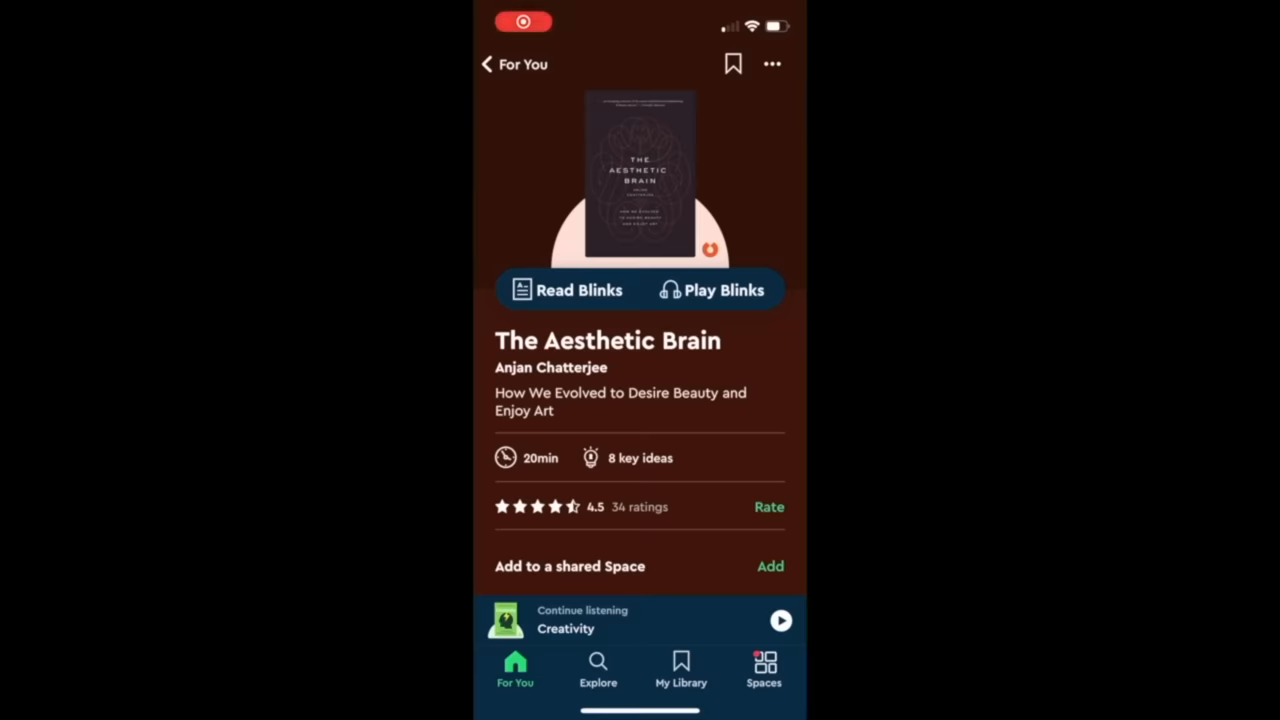
pyautogui.scroll(-3)
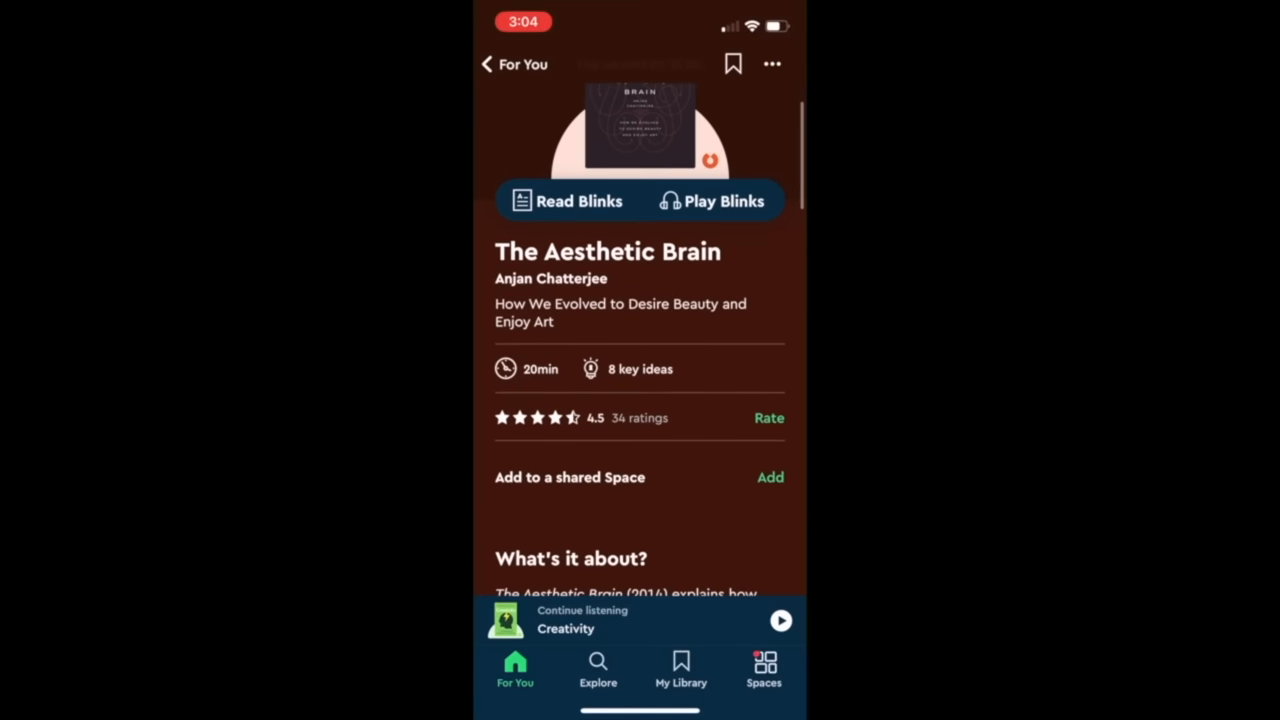
pyautogui.scroll(-3)
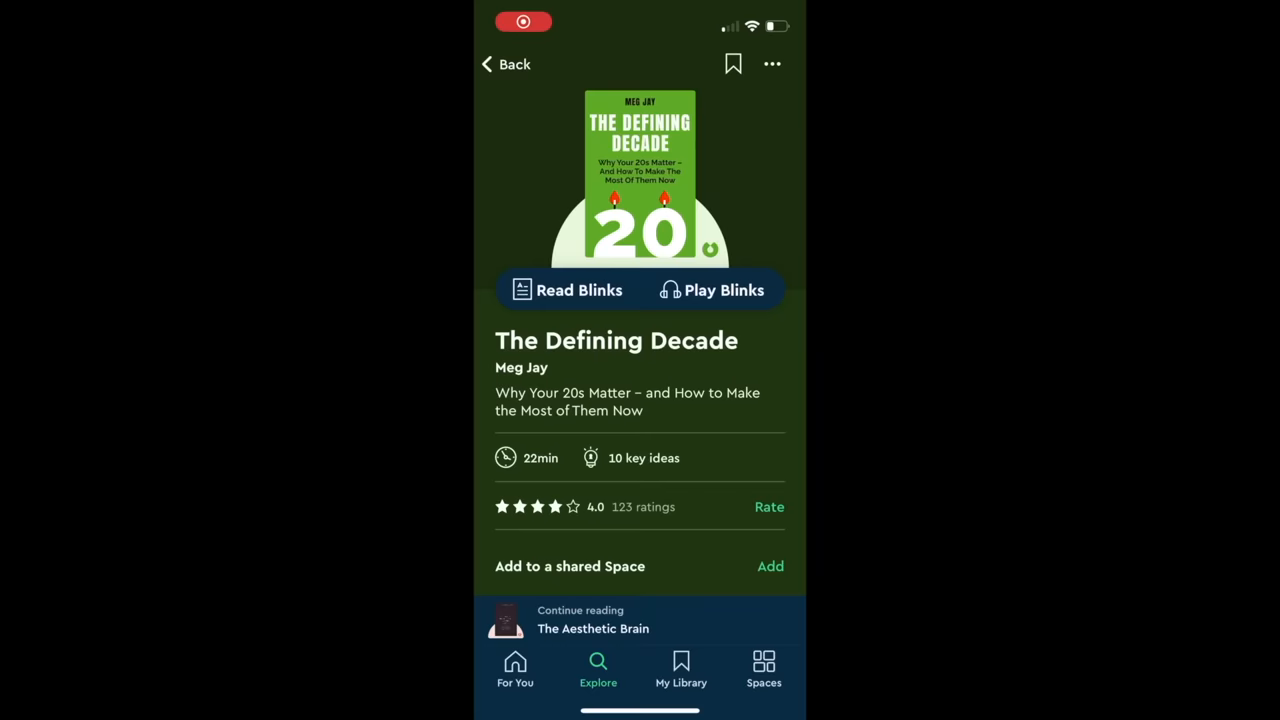
pyautogui.scroll(-3)
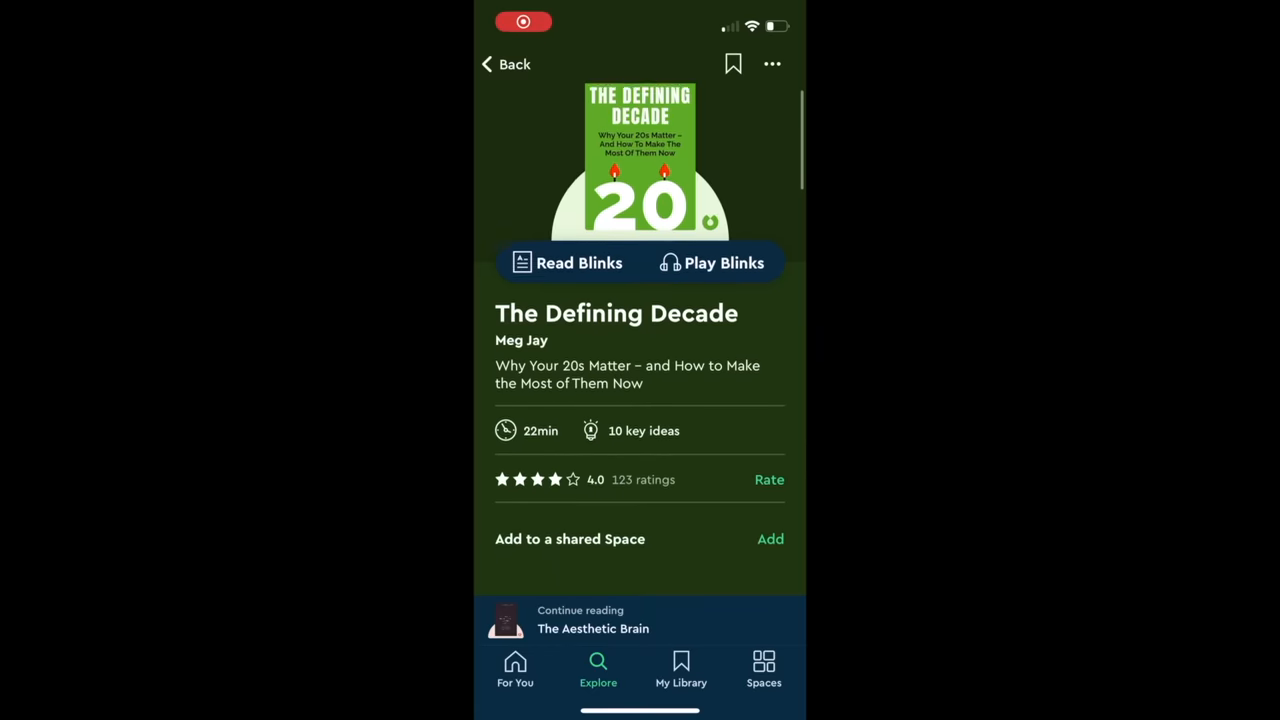
pyautogui.scroll(-3)
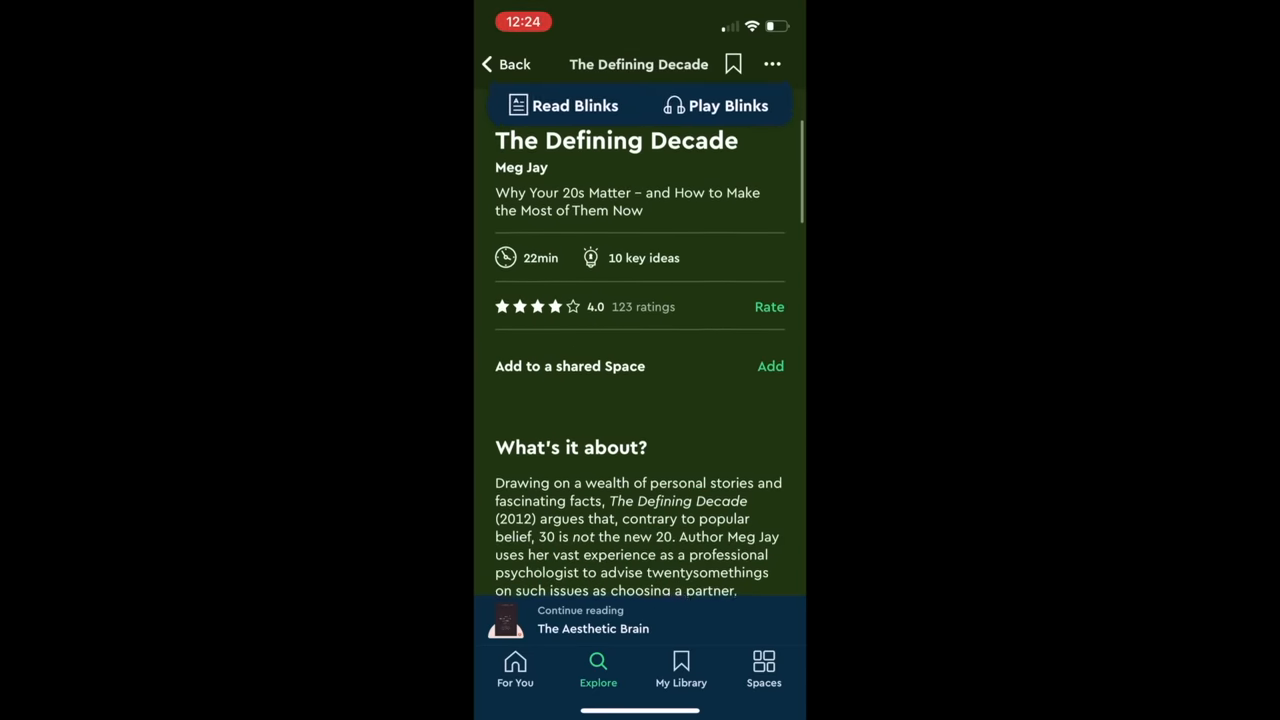
pyautogui.scroll(-3)
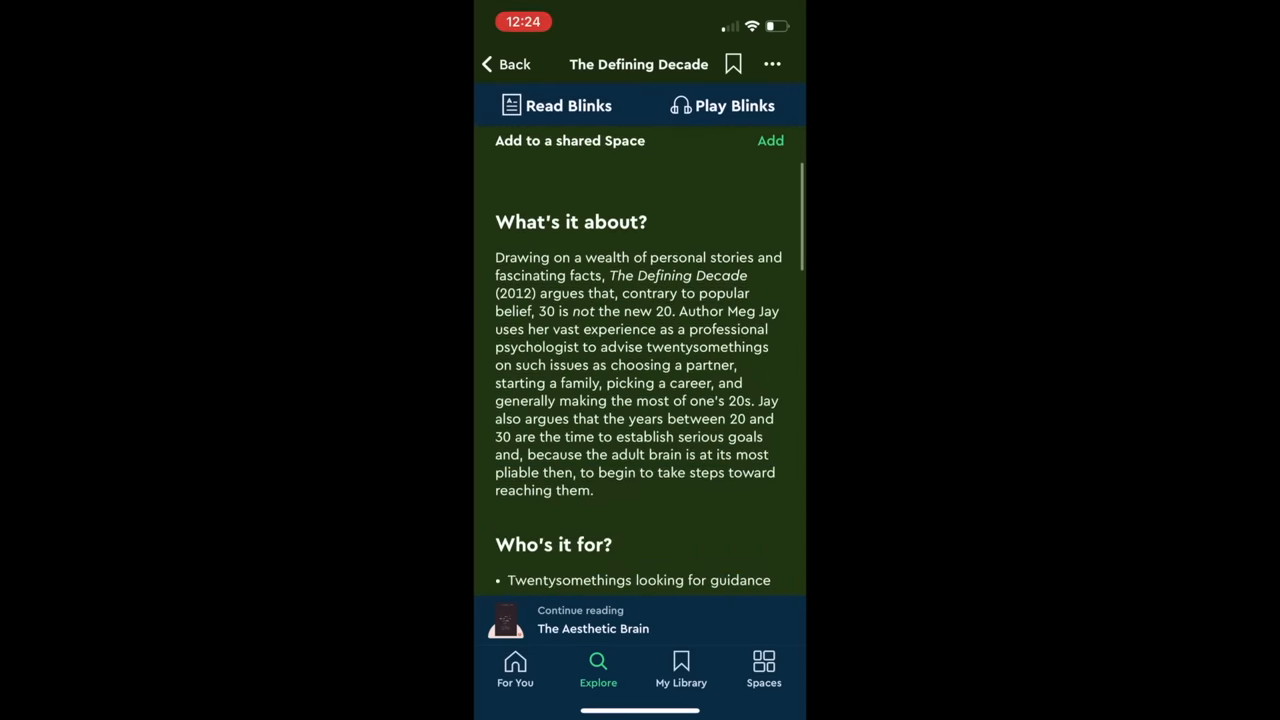
pyautogui.scroll(-3)
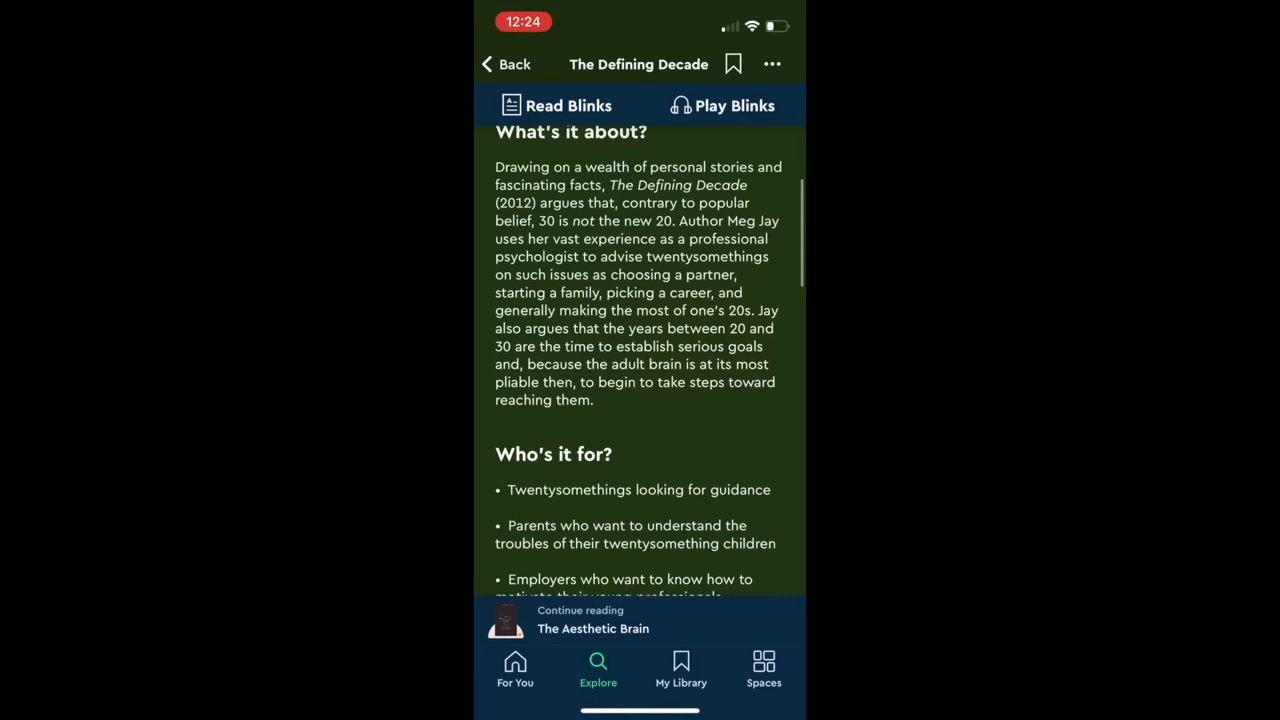
pyautogui.scroll(-3)
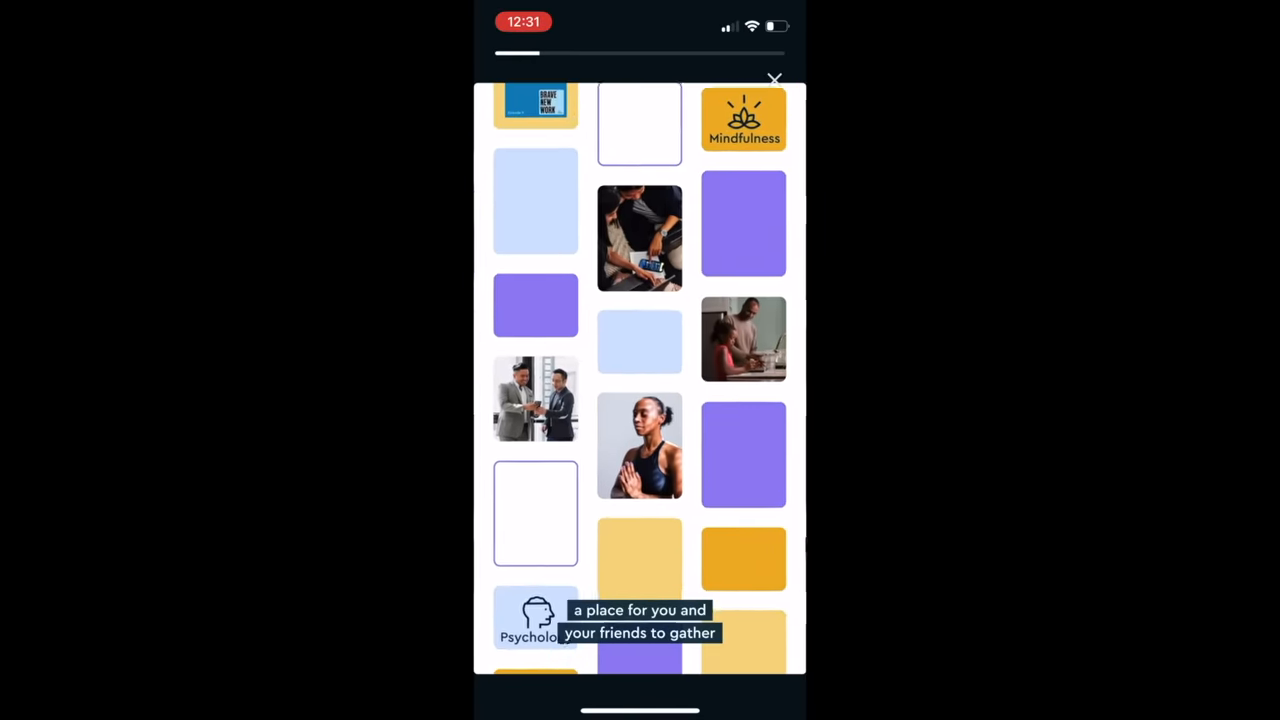
pyautogui.scroll(-3)
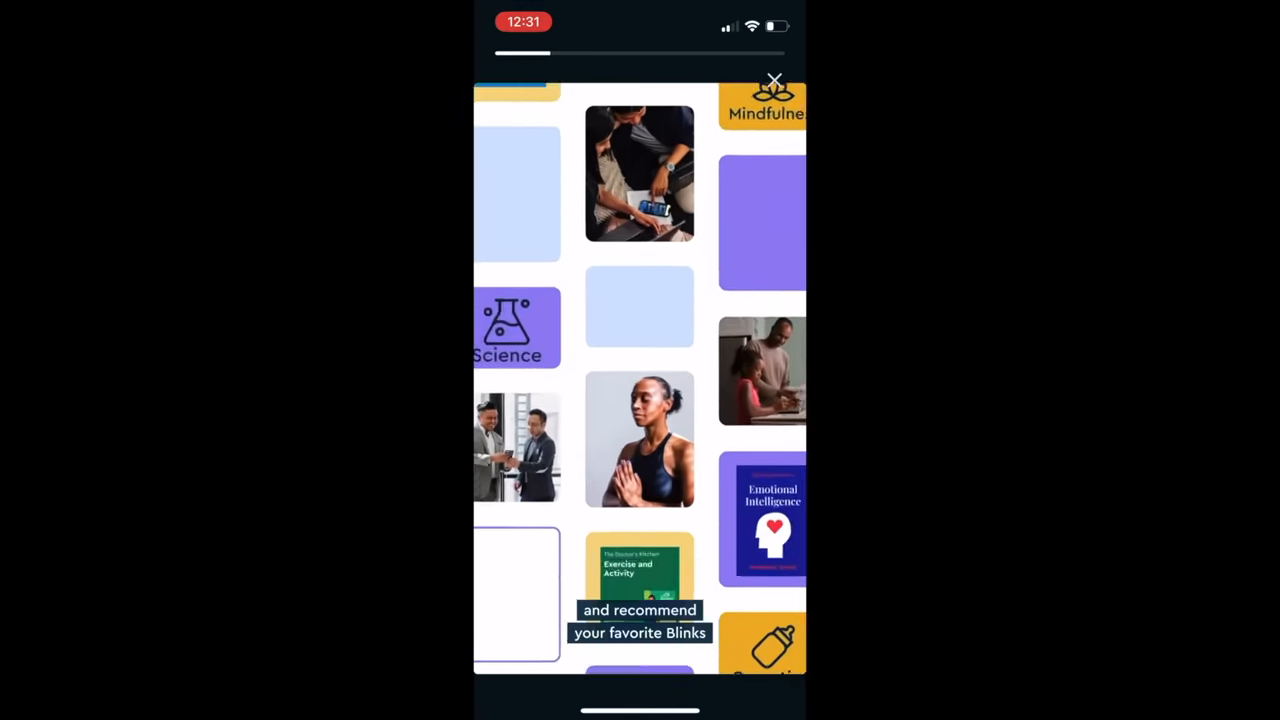